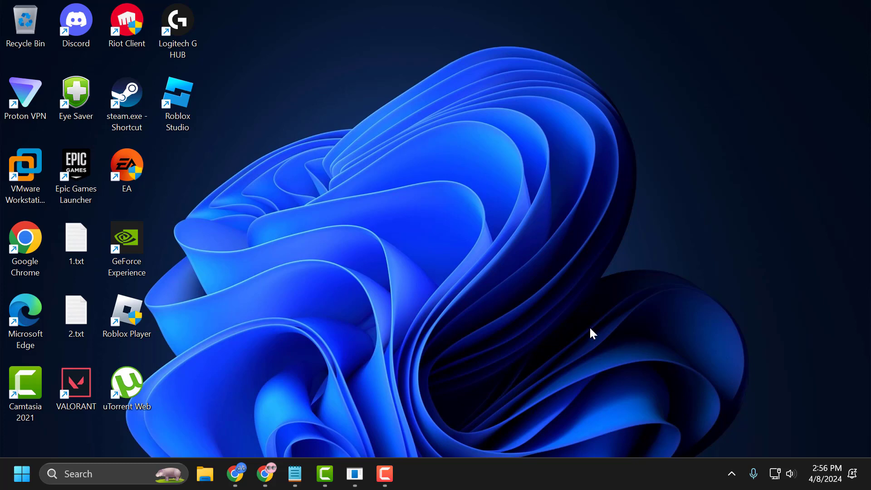
mouse_move(517, 349)
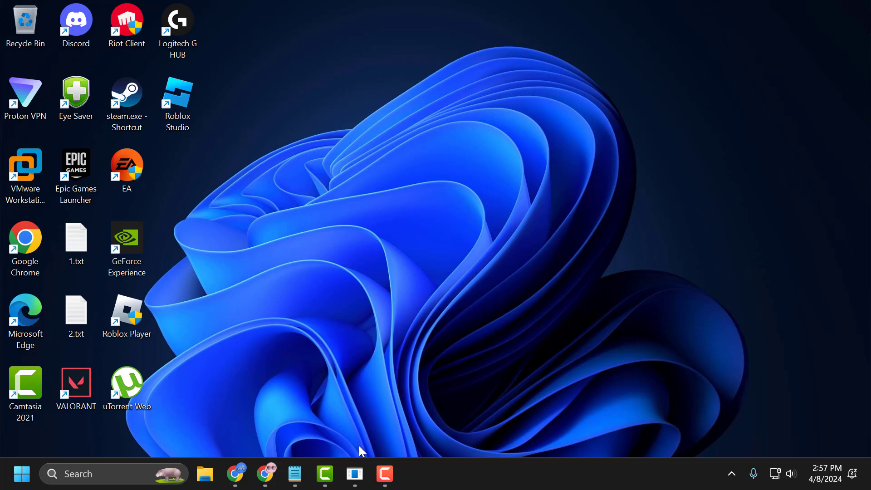
Add launch options rate 128000, cl_cmdrate 128 and cl_interp 0 to TEKKEN 8 - Demo's Steam properties.
click(354, 473)
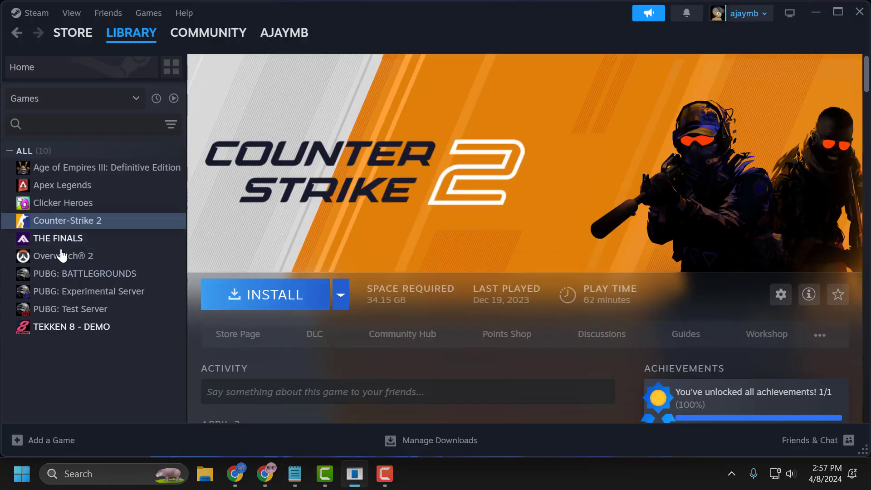
right_click(70, 326)
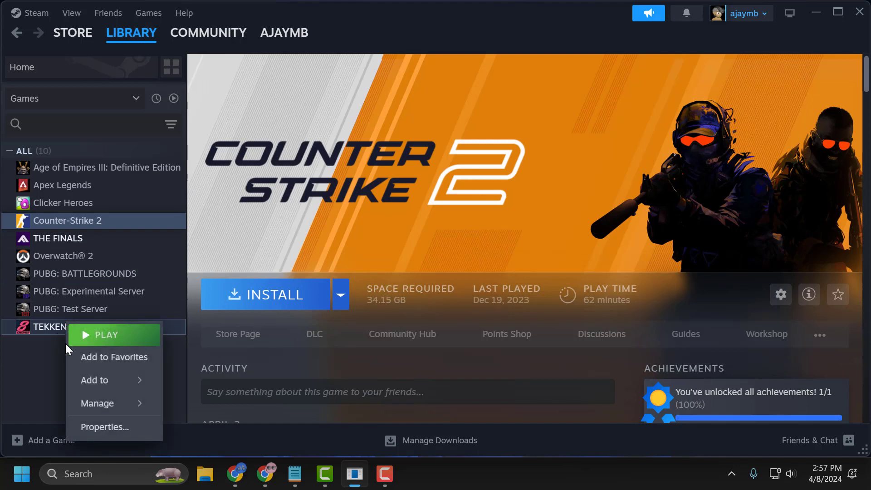
click(104, 426)
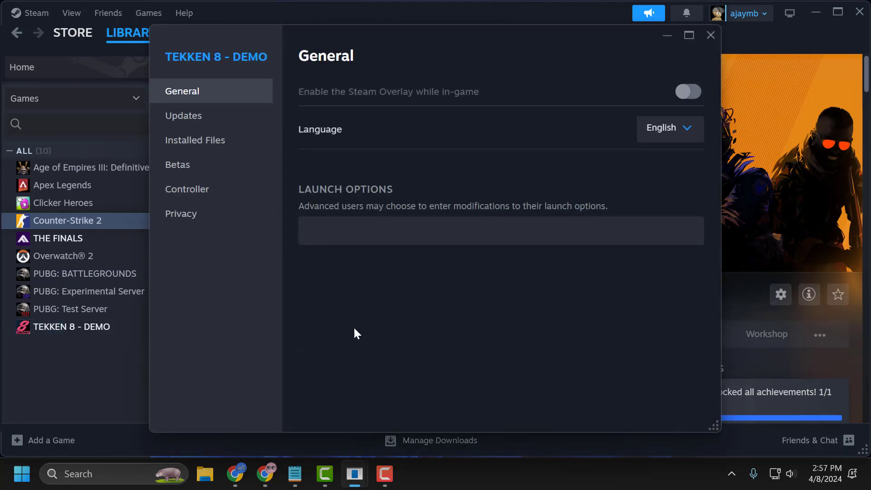
click(294, 473)
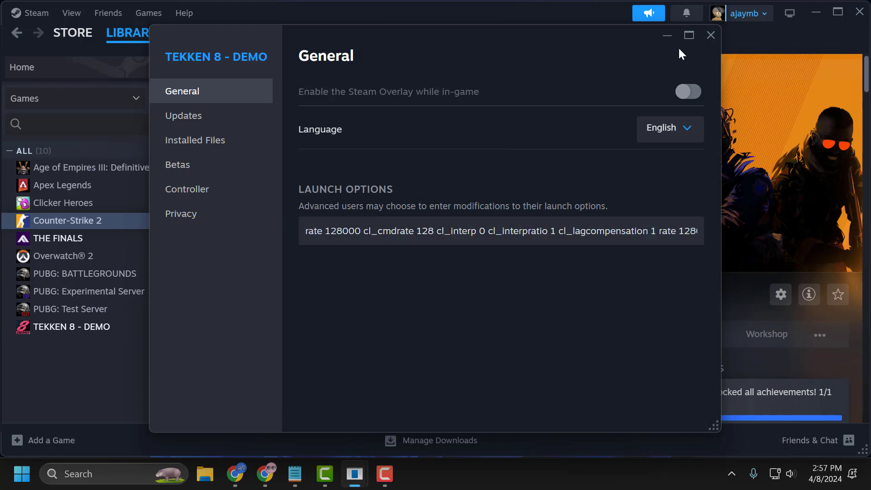
click(710, 34)
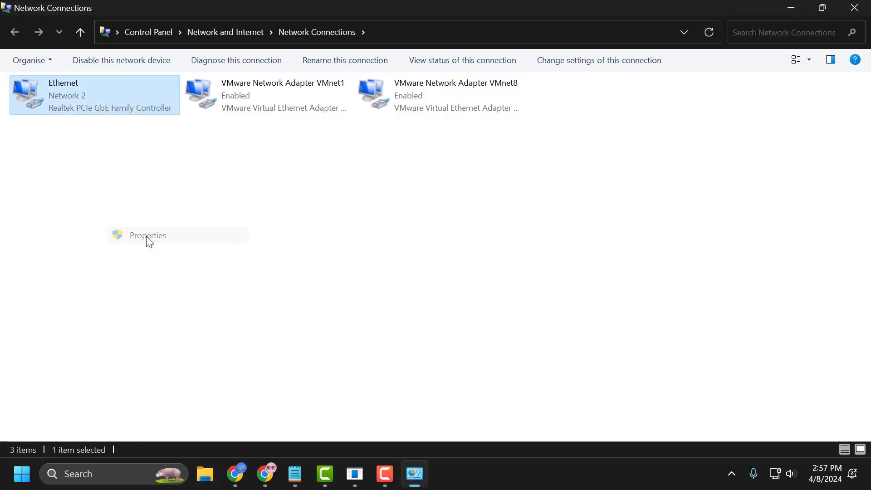
Open Ethernet's Internet Protocol Version 4 (TCP/IPv4) properties to enter DNS servers manually.
click(147, 235)
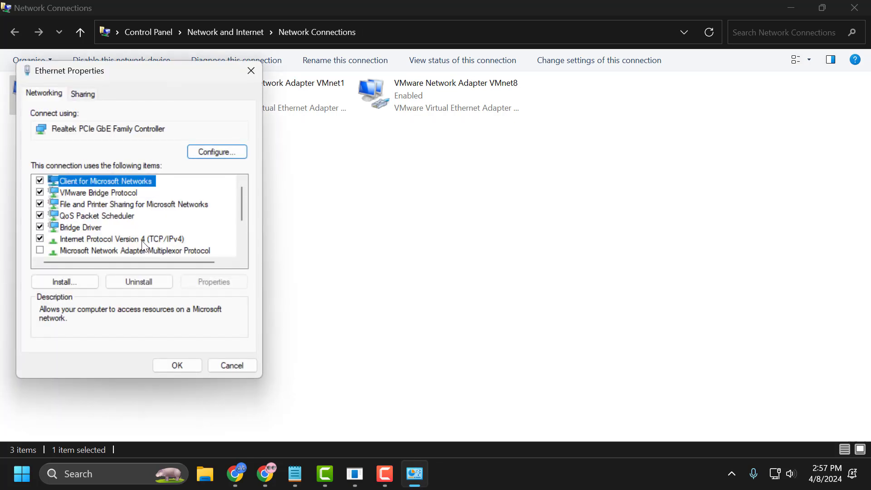
click(120, 240)
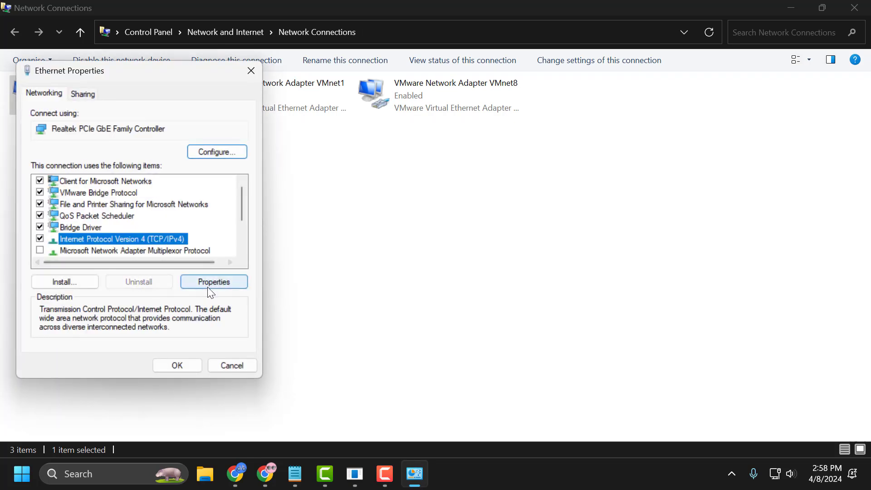
click(214, 282)
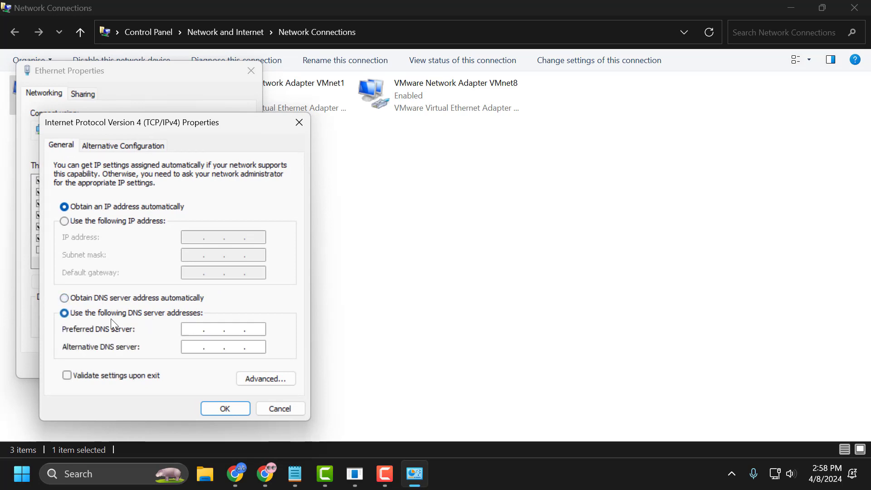
Enter preferred DNS 8.8.8.8 and alternative DNS 8.8.4.4, confirm, and close Ethernet Properties.
click(222, 328)
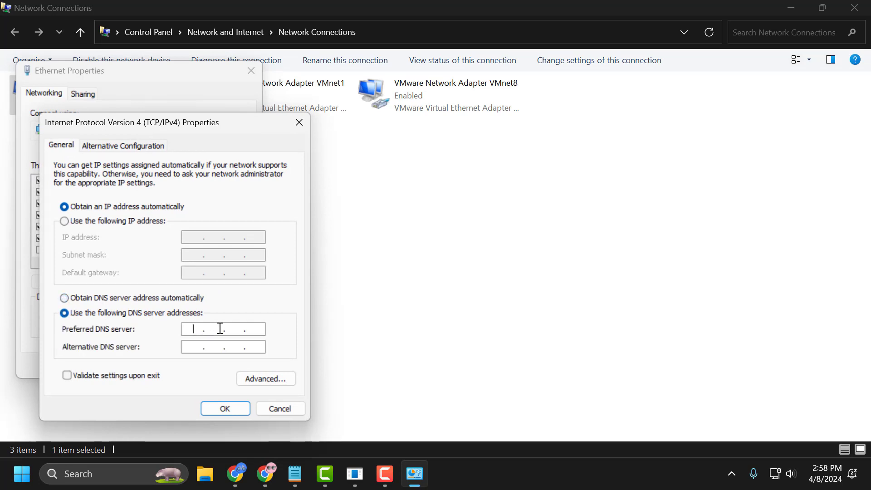
text(8 . 8 . 8 . 8)
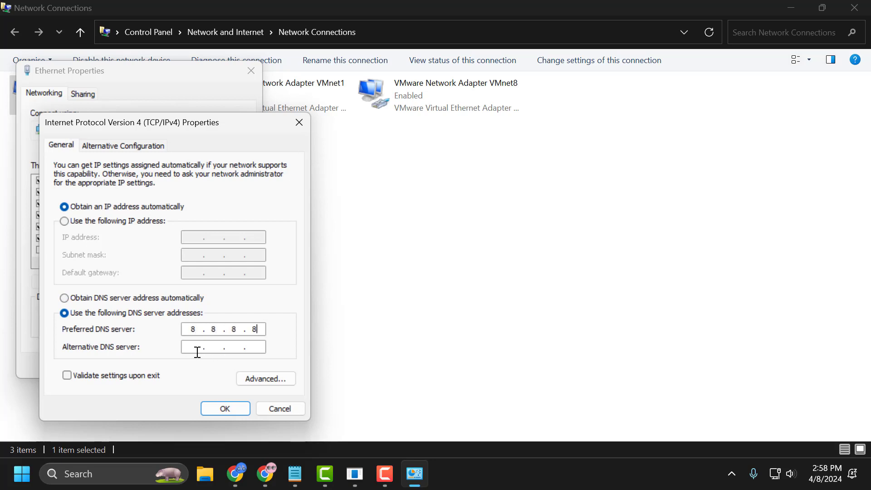
click(223, 347)
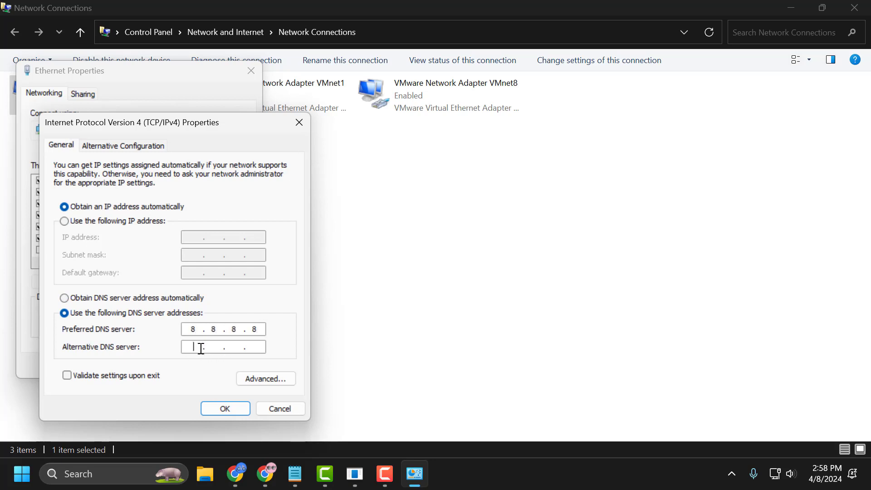
text(8.8.4.4)
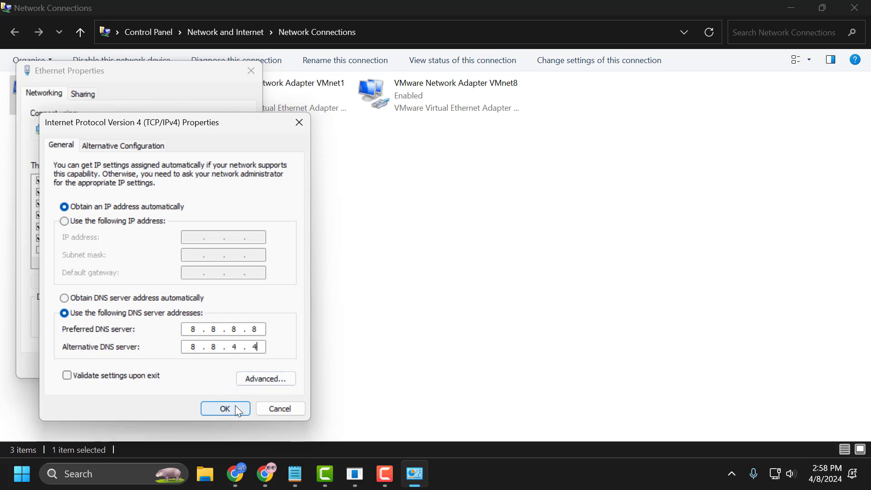
click(224, 409)
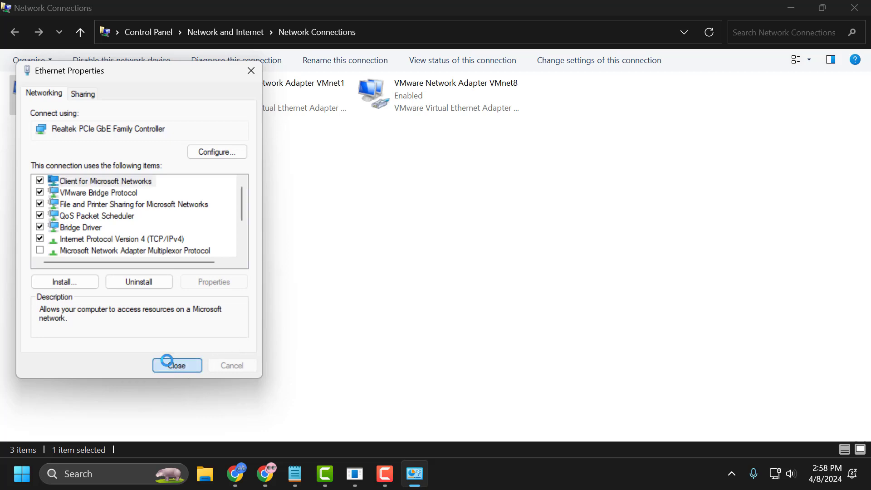
click(177, 364)
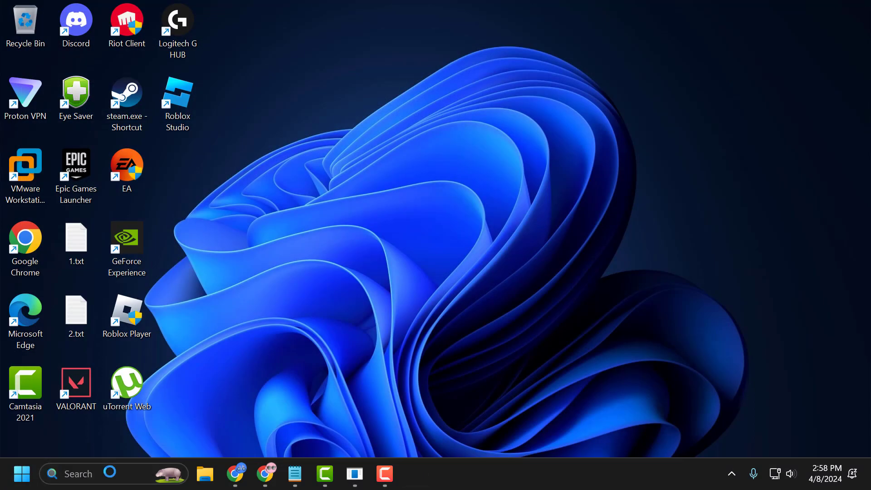
Run ipconfig /flushdns, netsh winsock reset and ipconfig /renew in an administrator Command Prompt.
text(cmd)
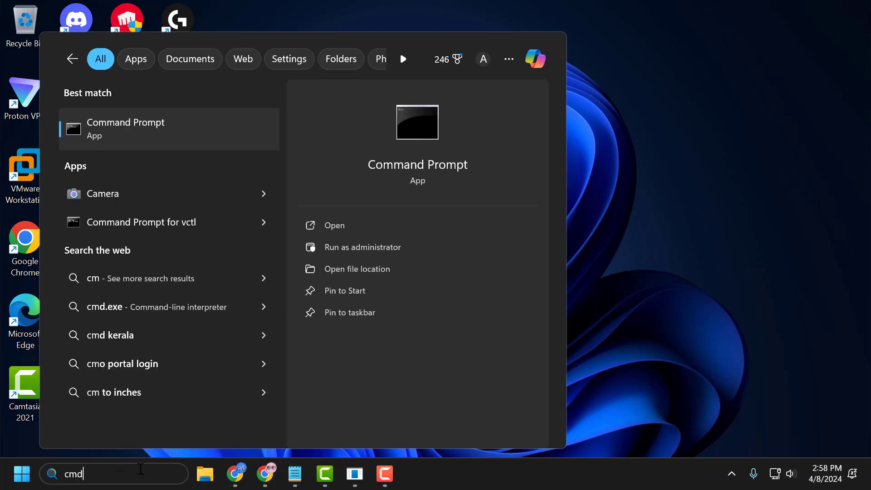
right_click(125, 129)
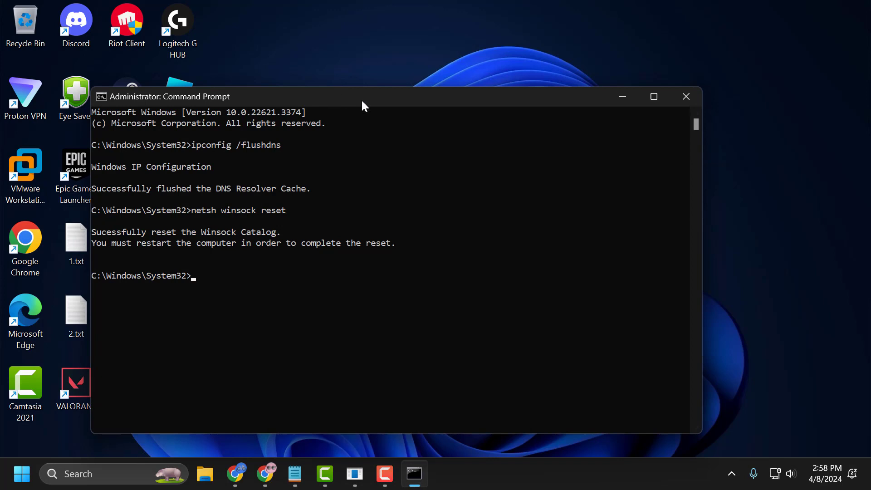
text(ipconfig /renew)
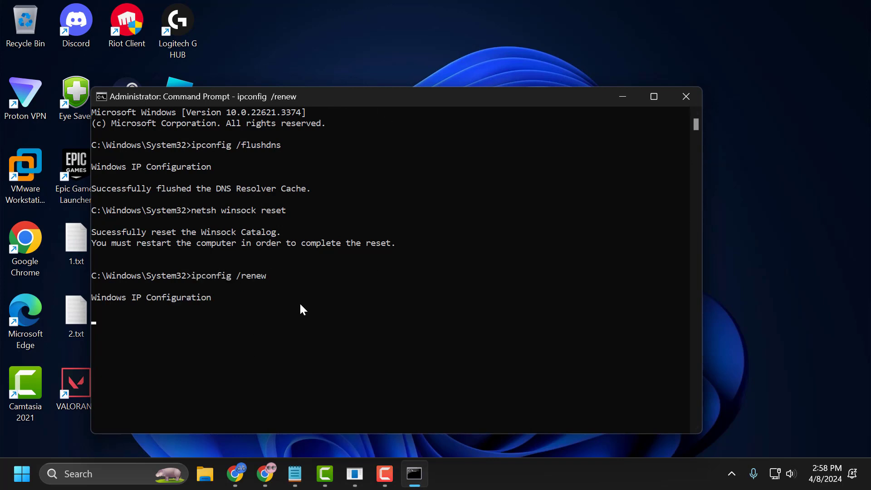
mouse_move(305, 310)
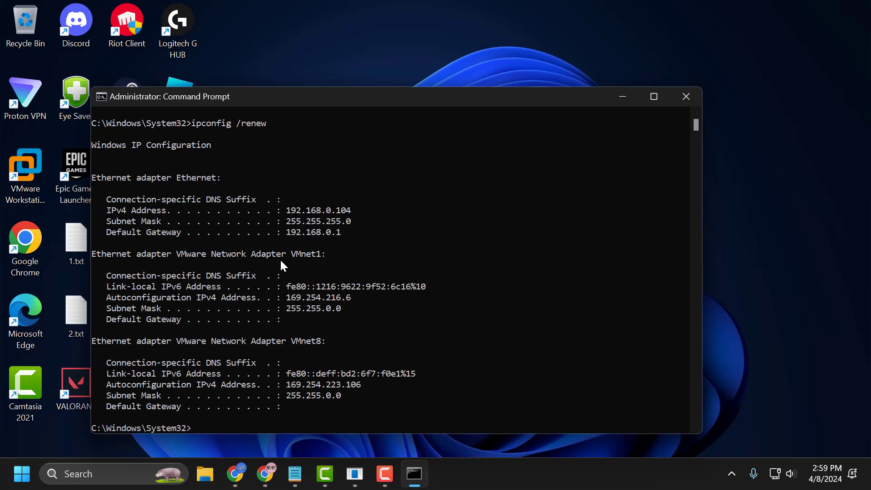
click(685, 96)
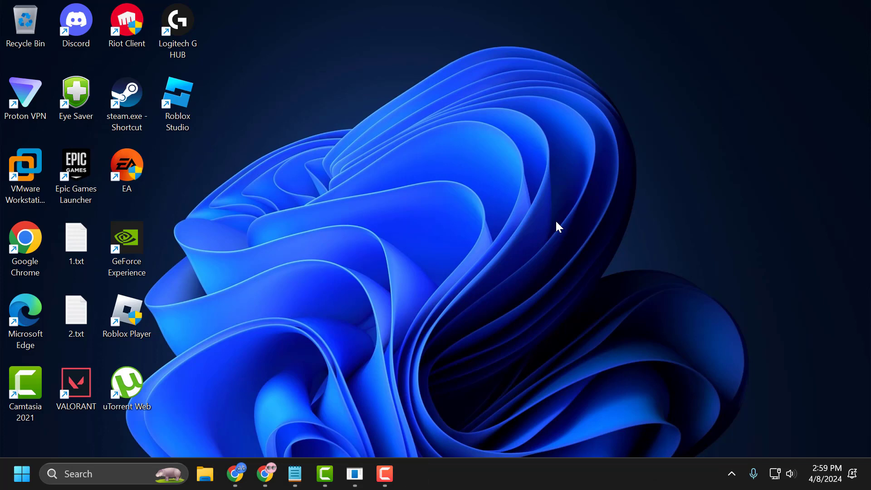
mouse_move(552, 215)
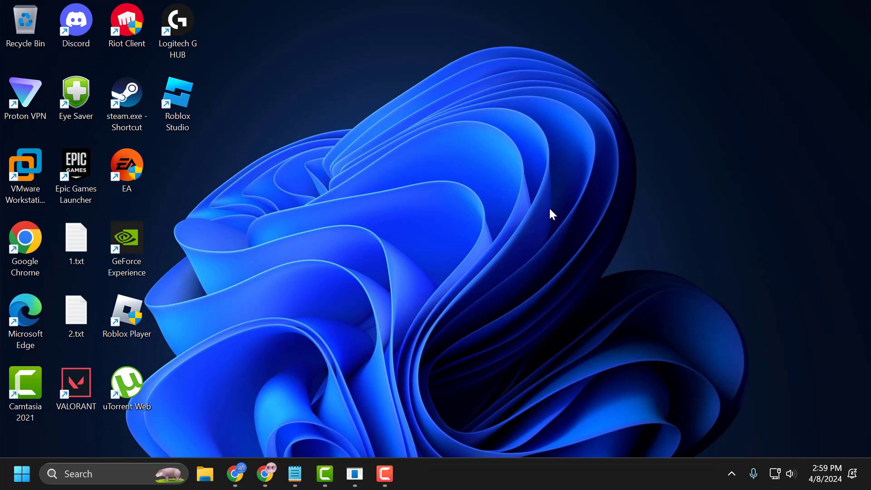